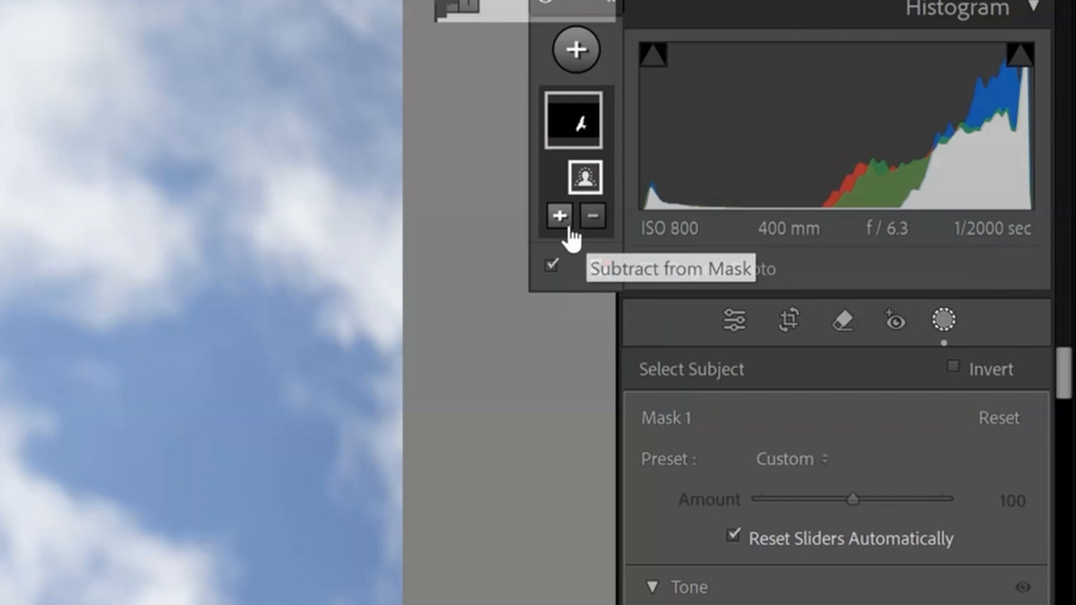
mouse_move(560, 231)
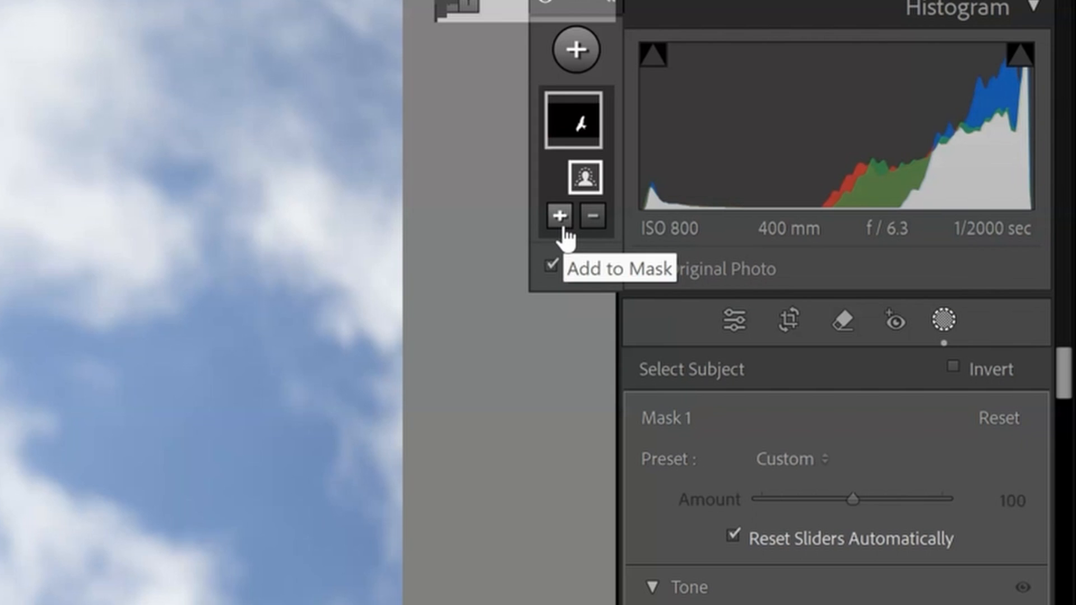
Add a Brush component to Mask 1, the bird's Select Subject mask
click(560, 230)
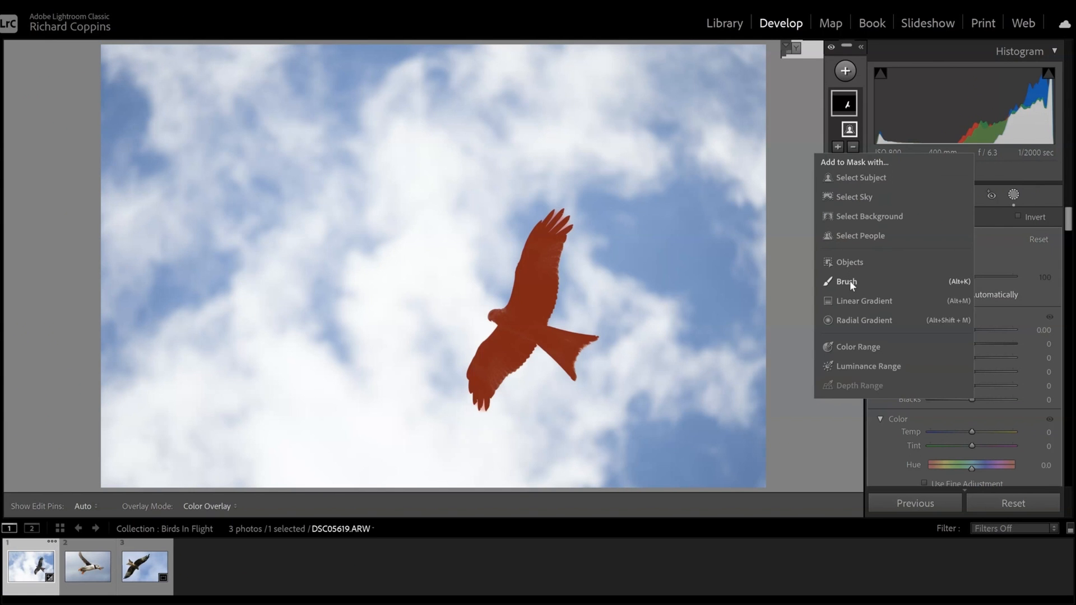
click(847, 282)
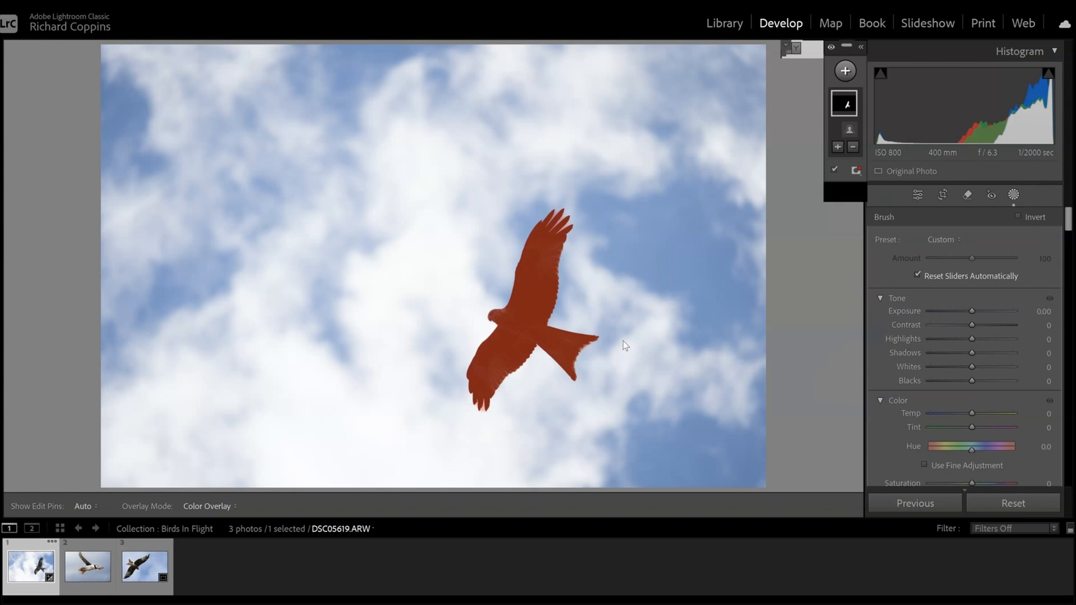